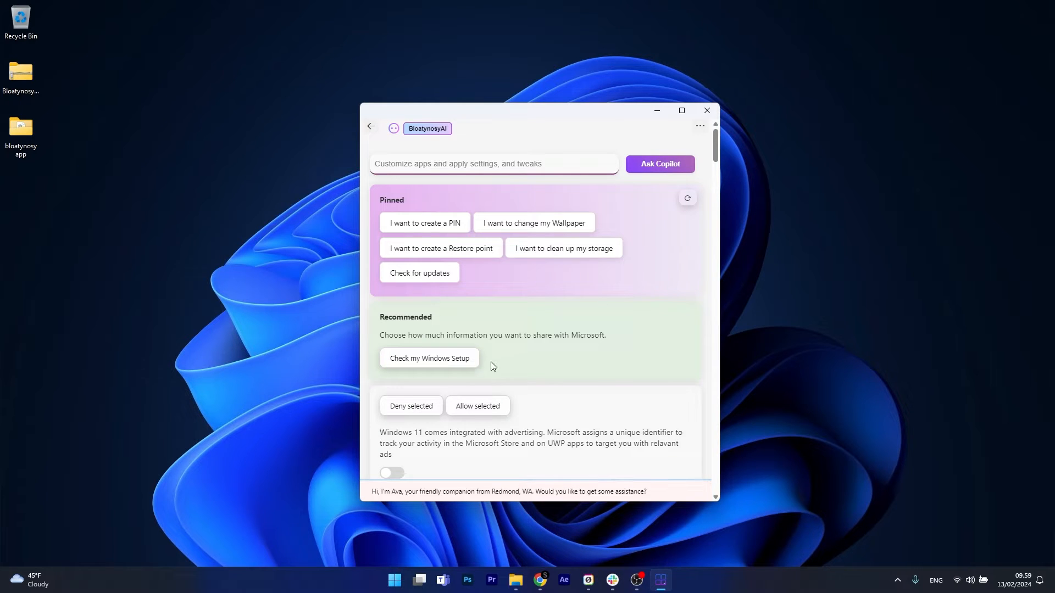
Save the BloatynosyAI.zip asset from the 2.0 release to the Desktop
click(706, 110)
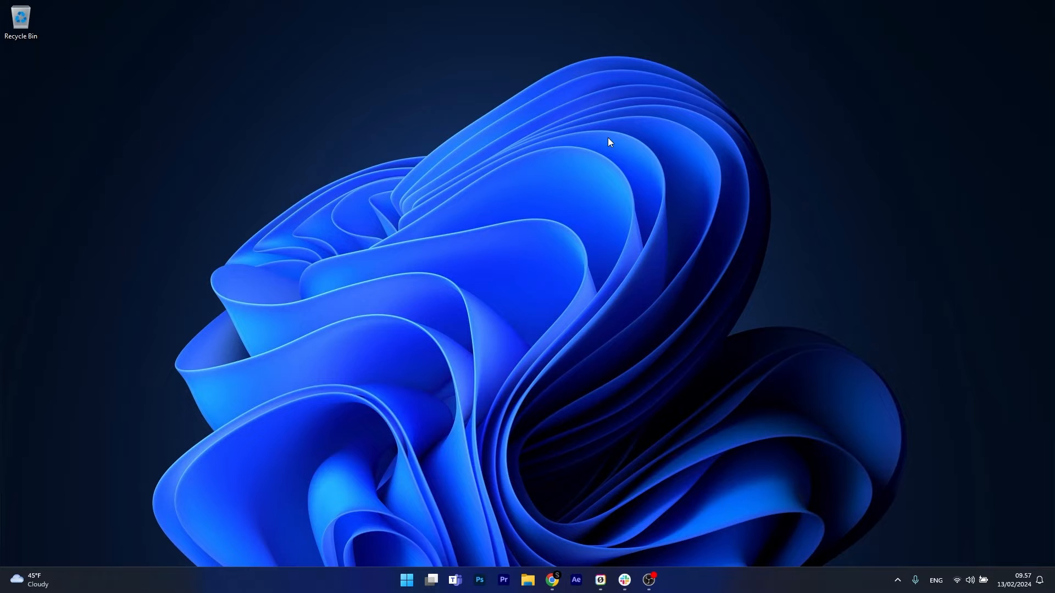
mouse_move(498, 168)
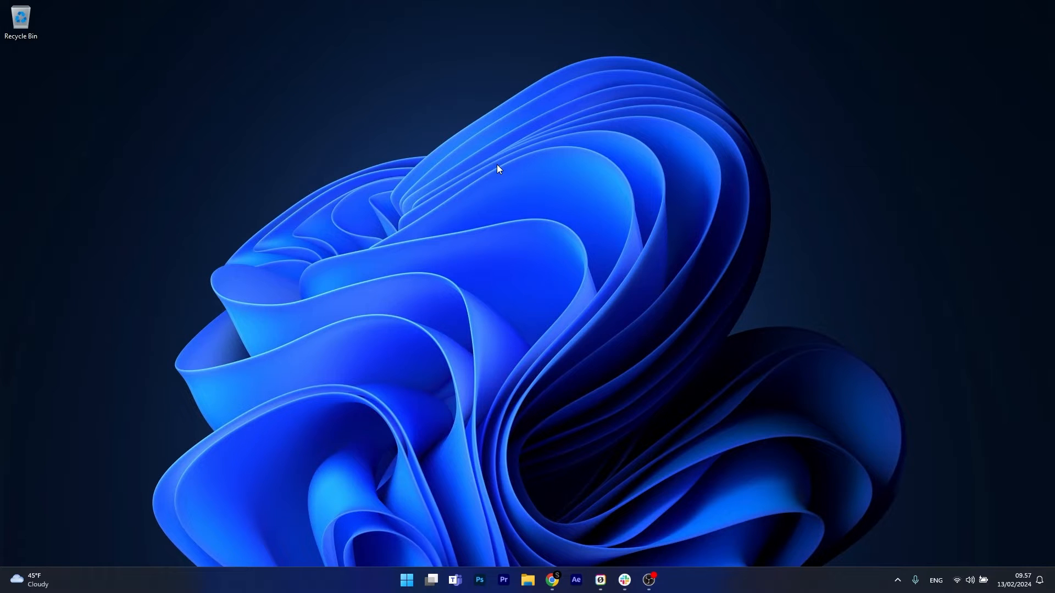
click(554, 584)
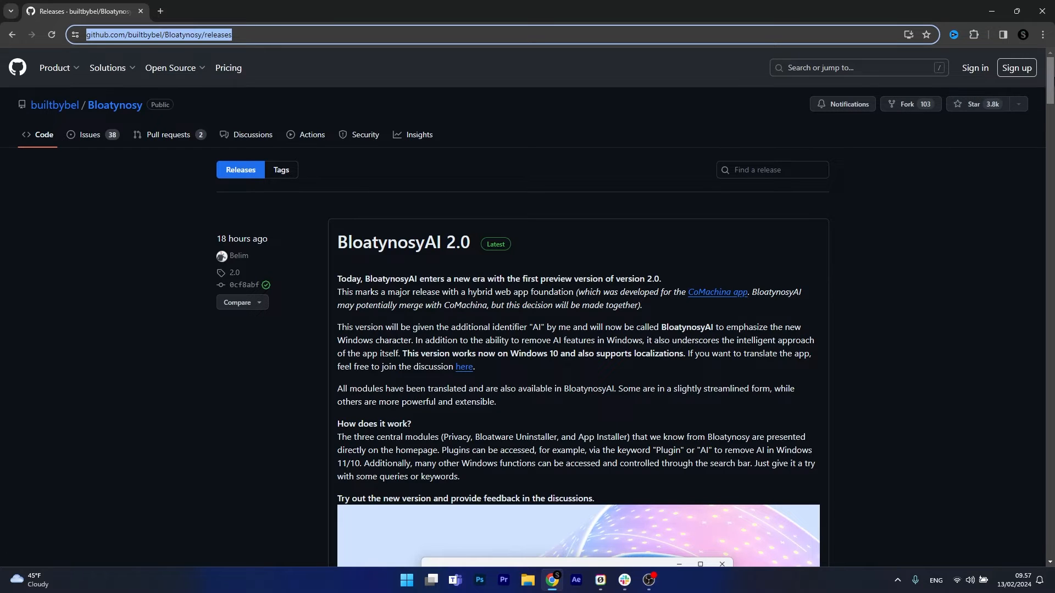
scroll(down, 3)
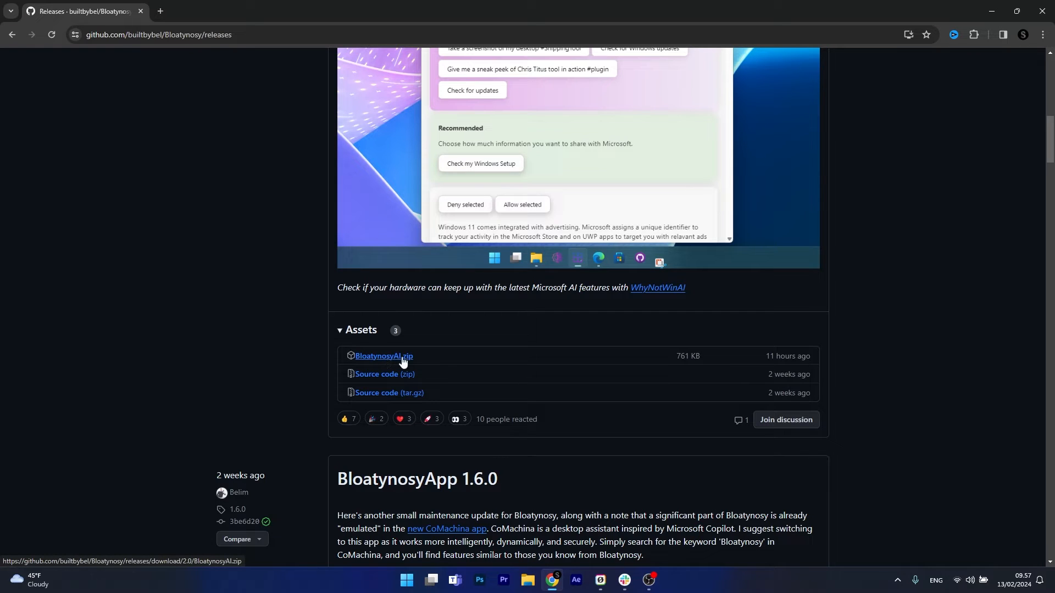
mouse_move(397, 360)
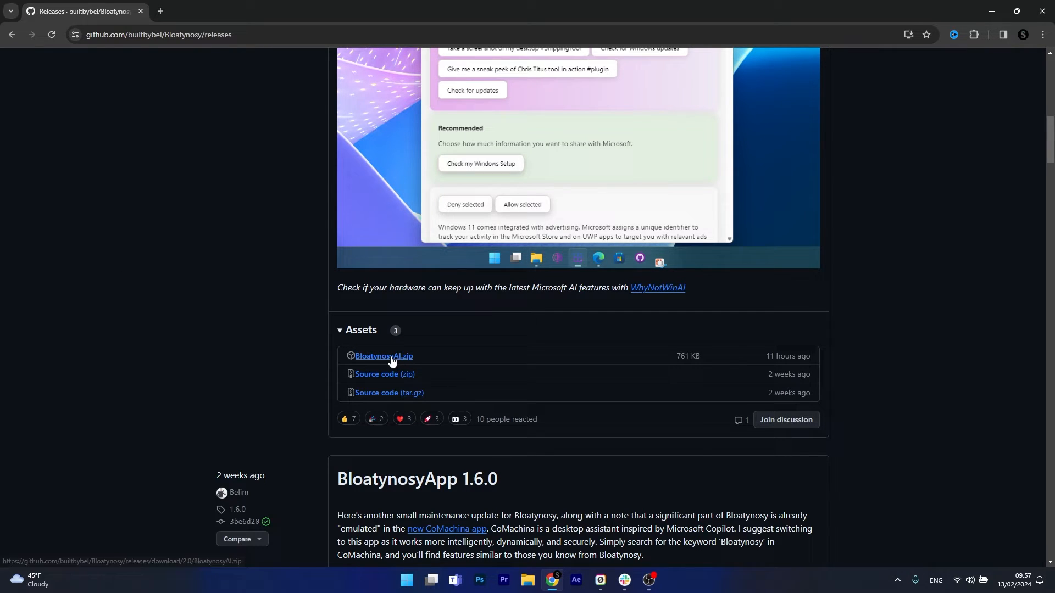
click(384, 356)
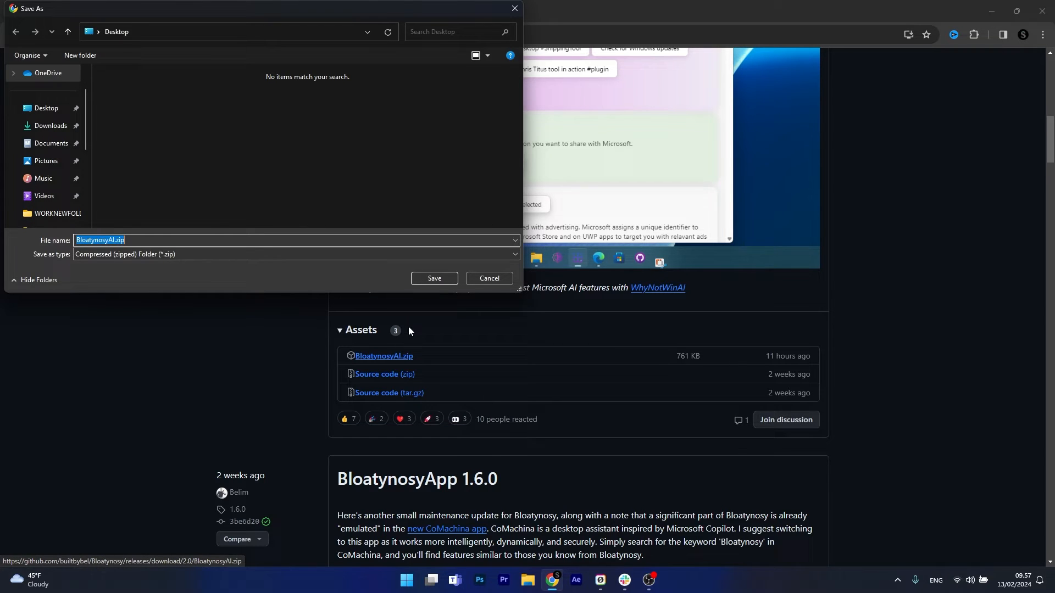
mouse_move(434, 284)
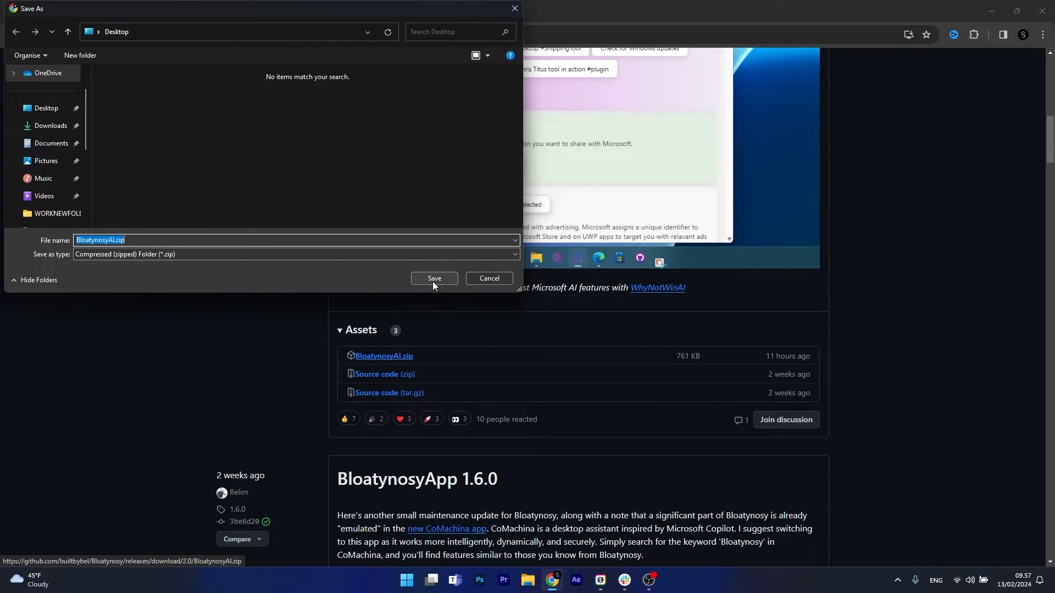
click(434, 281)
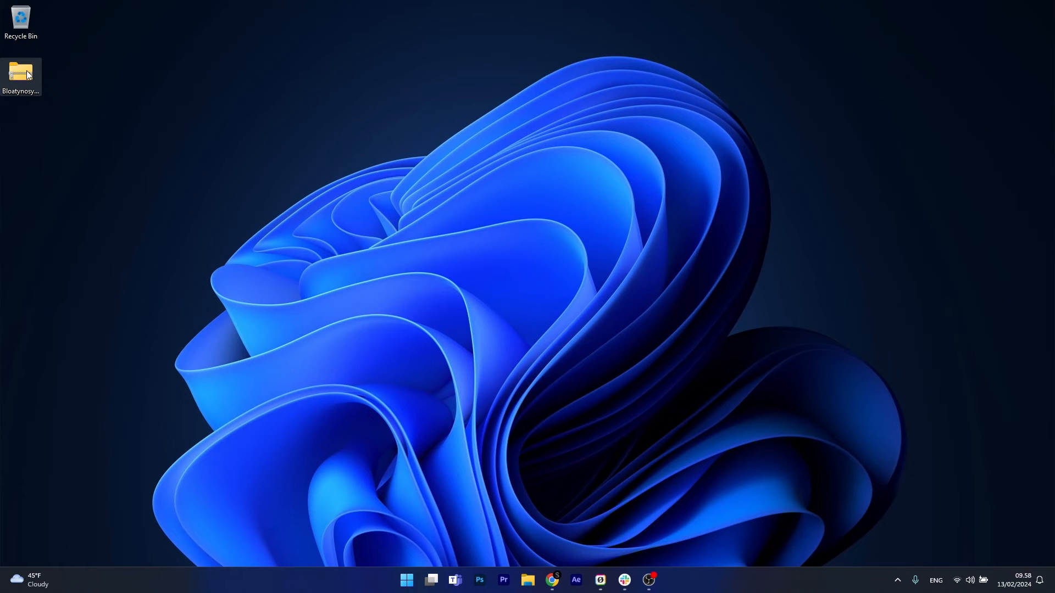
Copy the contents of BloatynosyAI.zip and create a new desktop folder named 'bloatynosy app'
double_click(20, 69)
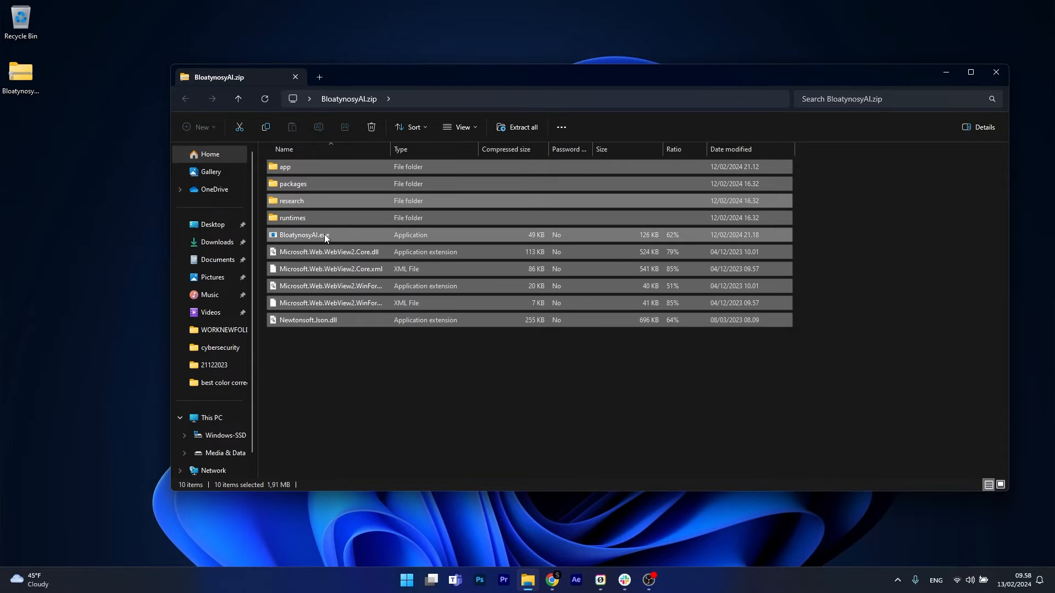
right_click(303, 234)
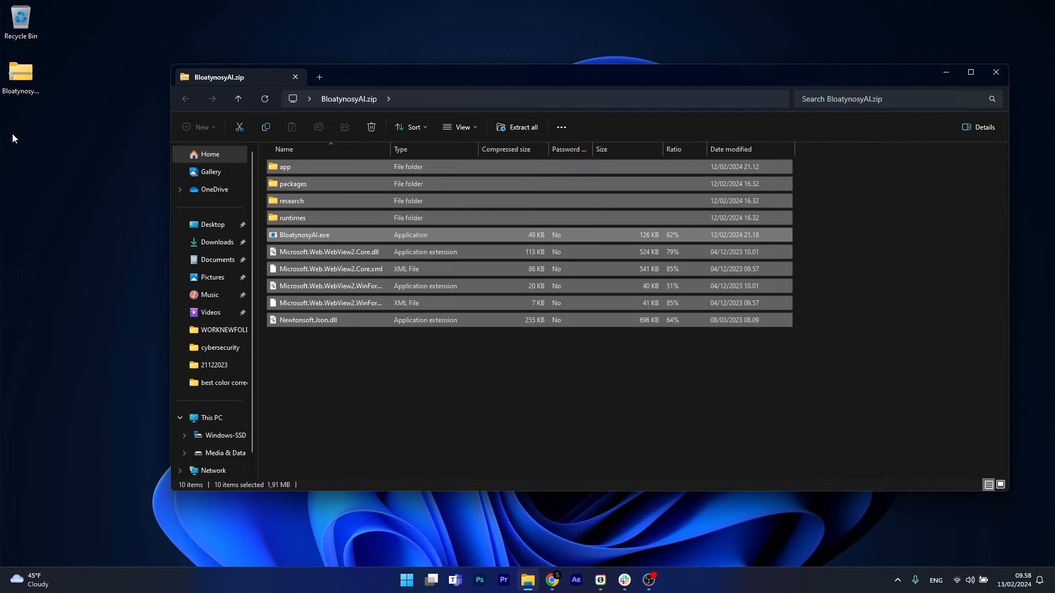
right_click(13, 138)
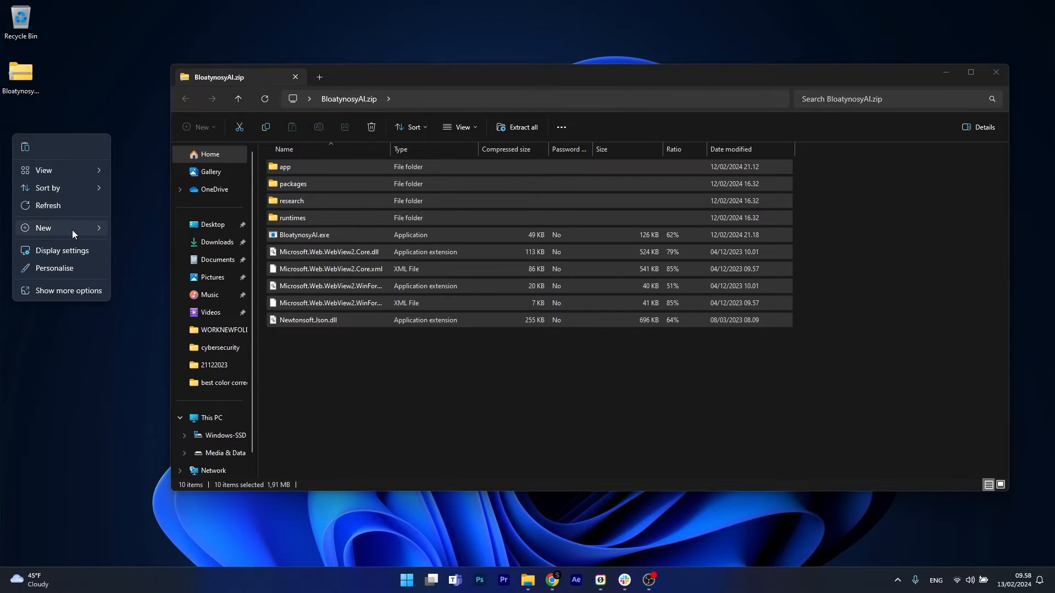
click(43, 227)
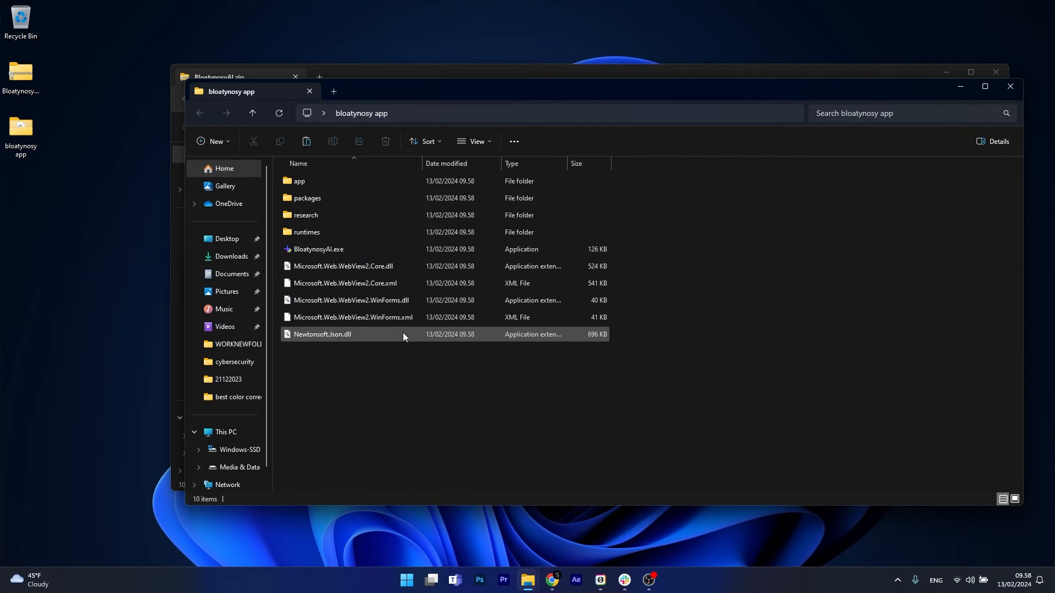
mouse_move(318, 248)
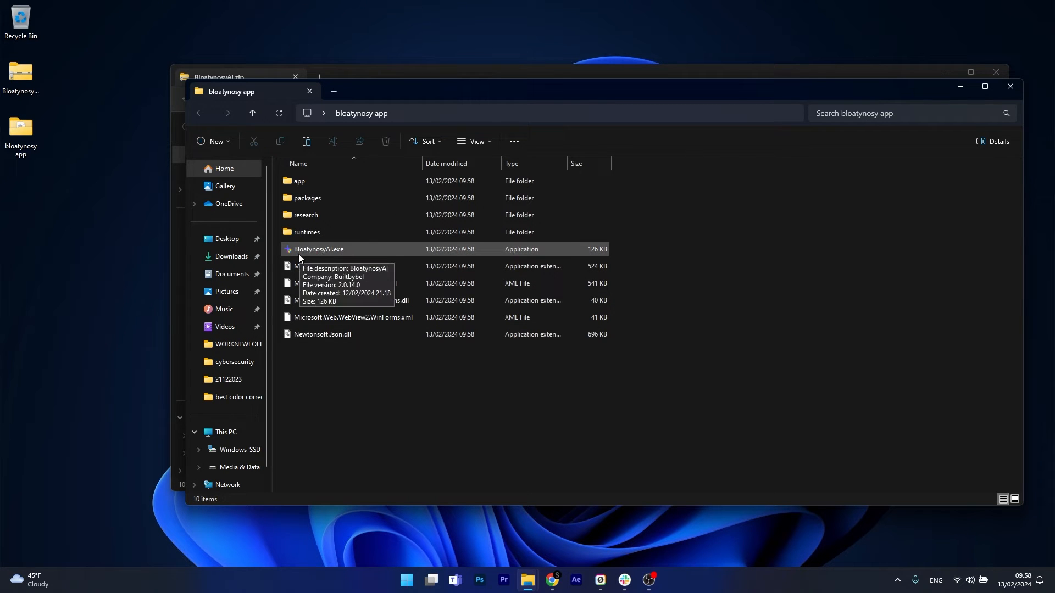
Run BloatynosyAI.exe as administrator, using More info and Run anyway past SmartScreen
right_click(317, 249)
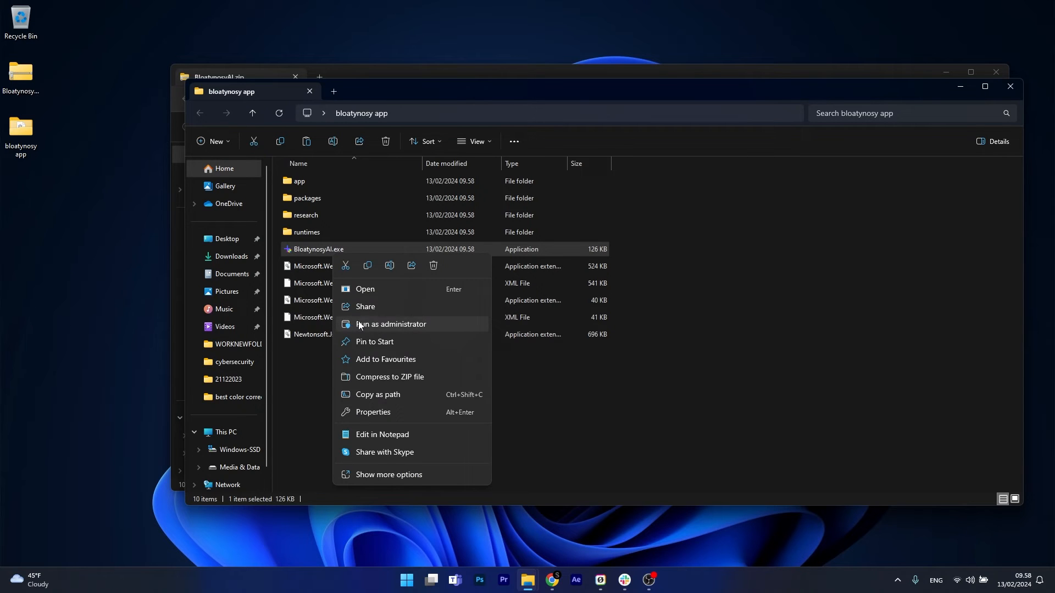
mouse_move(441, 328)
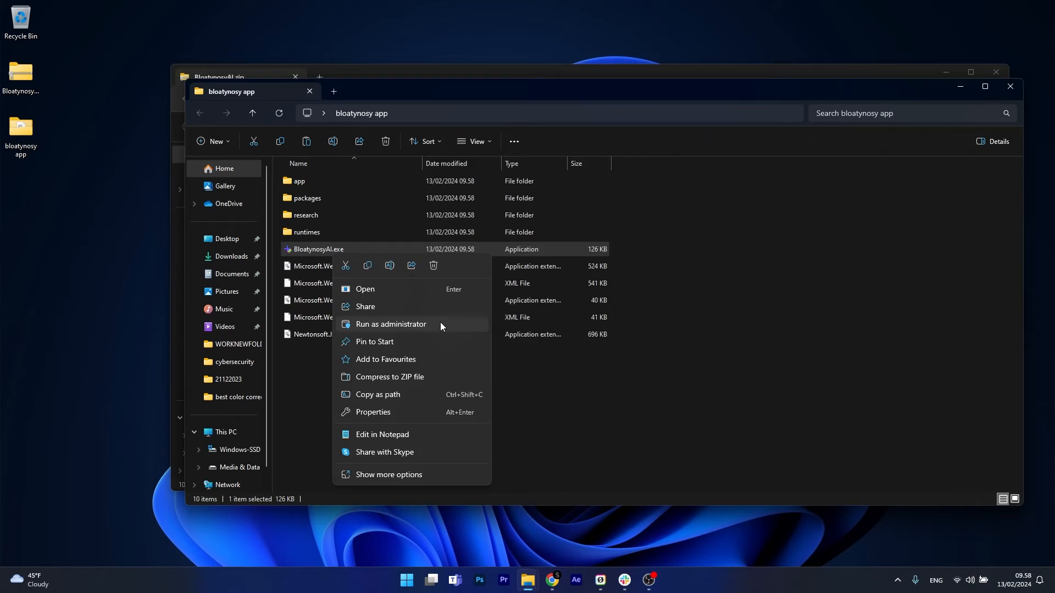
click(390, 323)
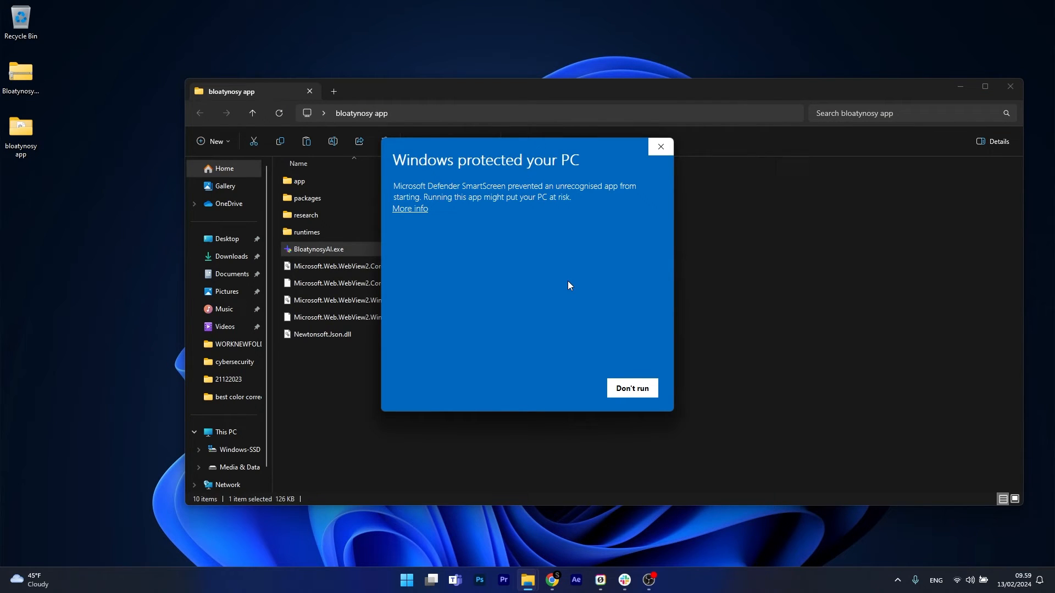
mouse_move(550, 260)
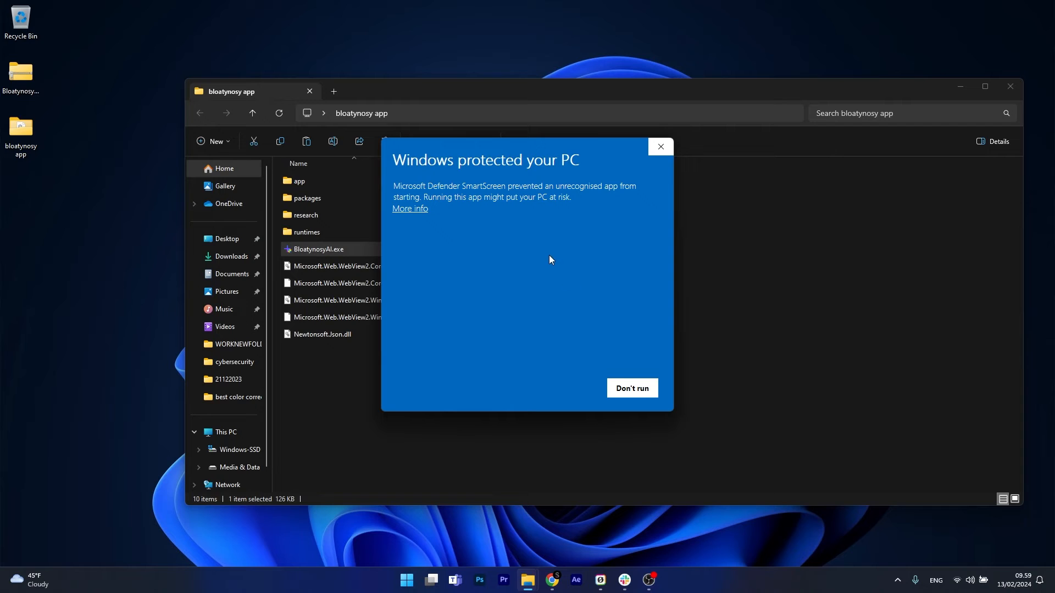
mouse_move(416, 213)
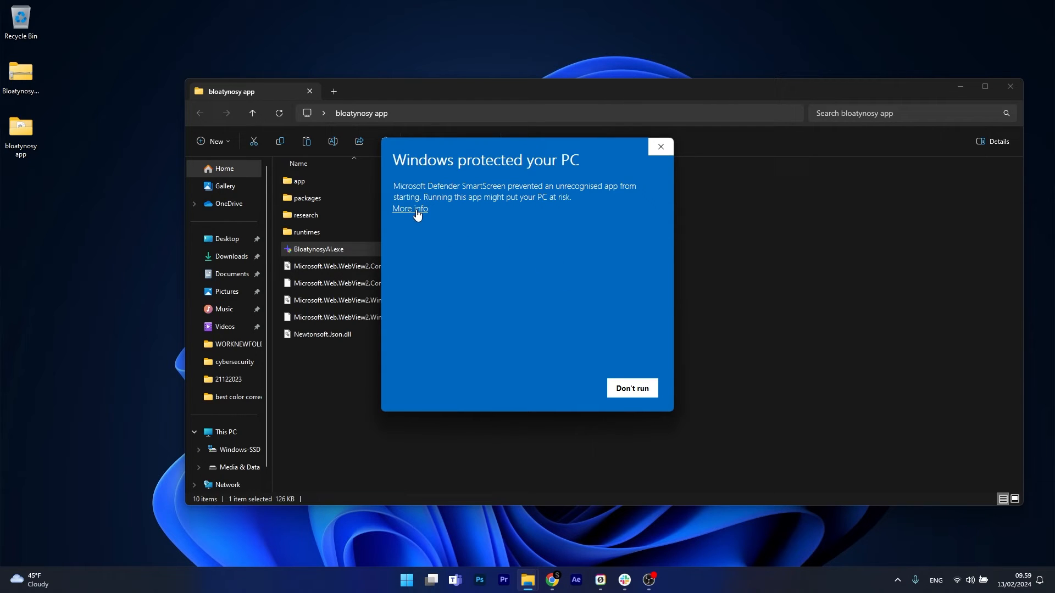
click(409, 209)
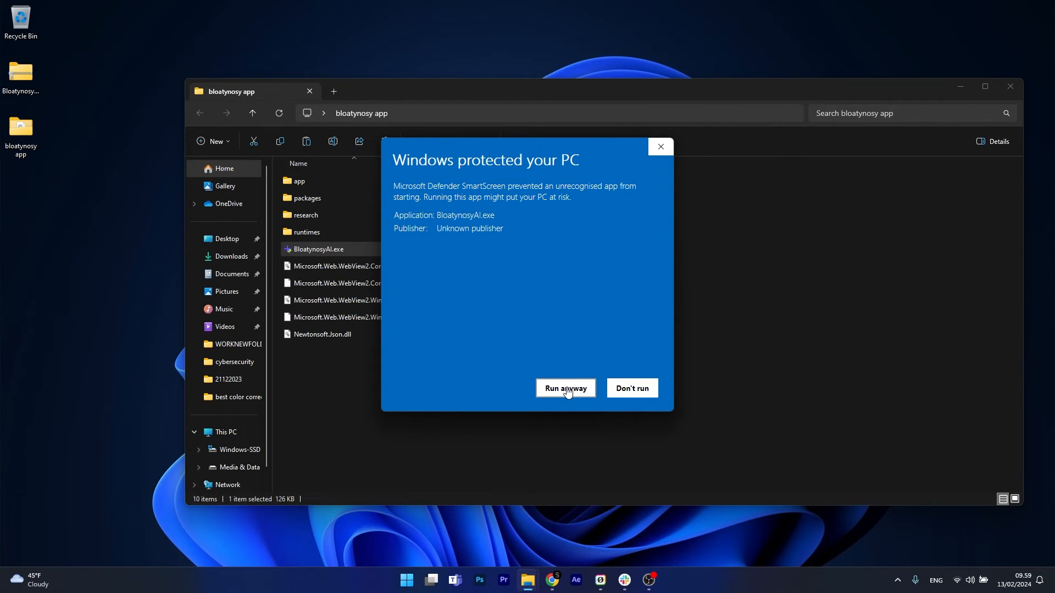
click(565, 388)
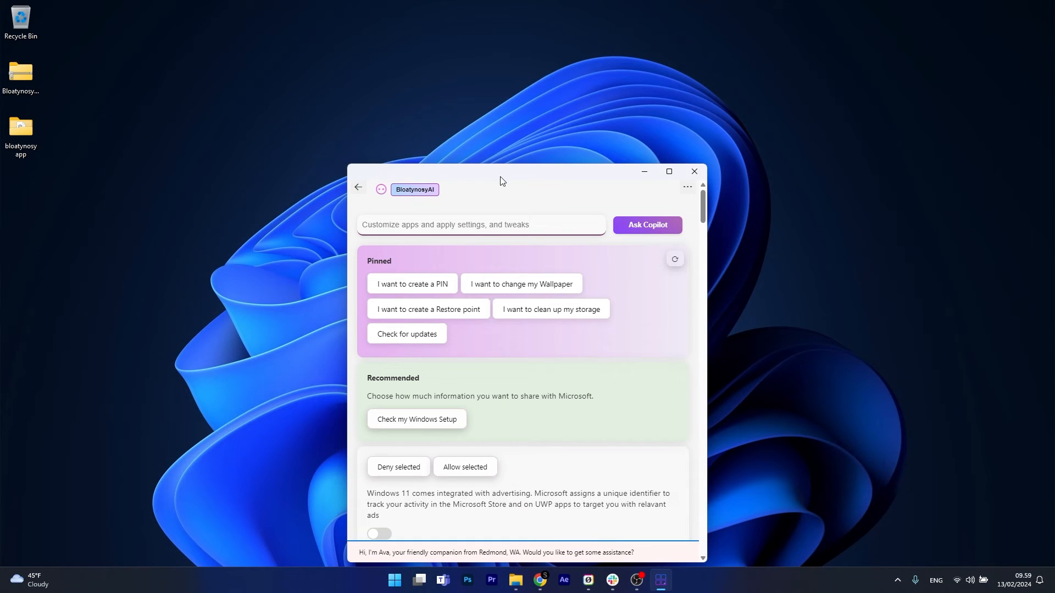
Drag the BloatynosyAI window upward so its Pinned and Recommended sections show
drag(500, 177, 646, 117)
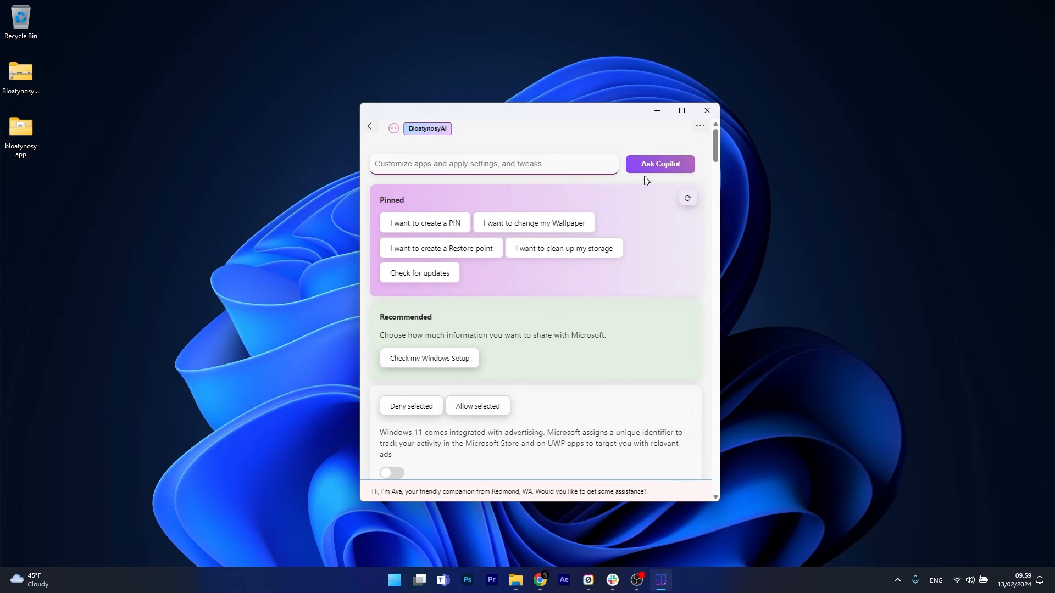
mouse_move(636, 235)
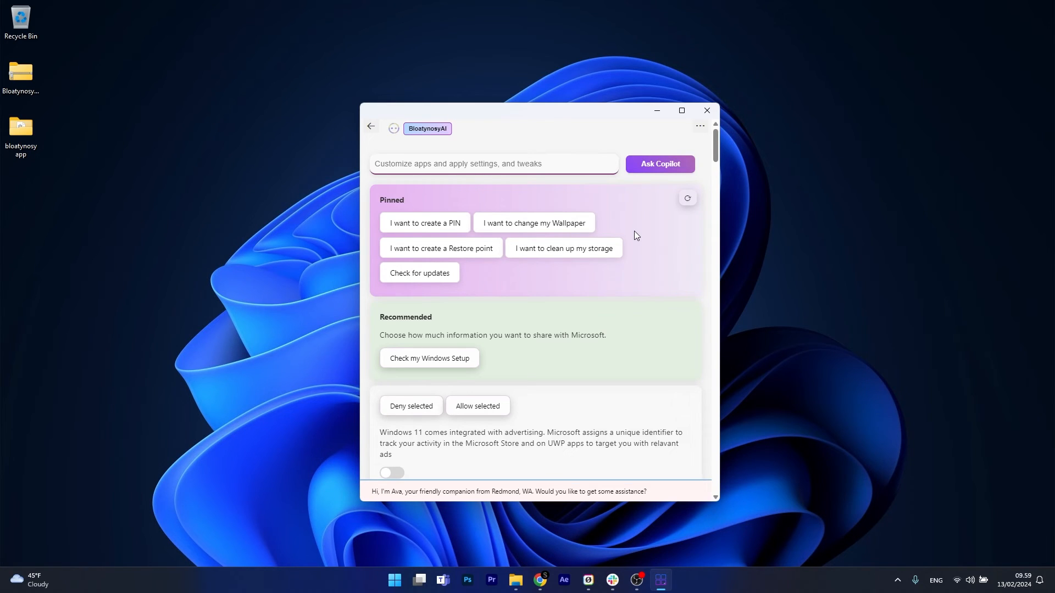
mouse_move(582, 325)
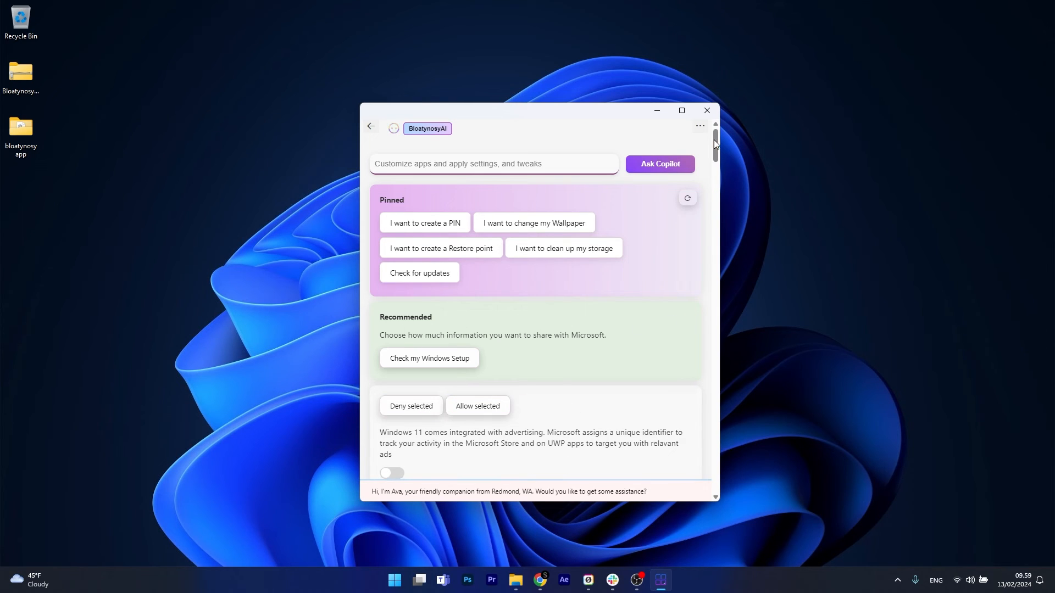
Scroll the privacy toggles down to Installed App Packages, then close BloatynosyAI
scroll(down, 3)
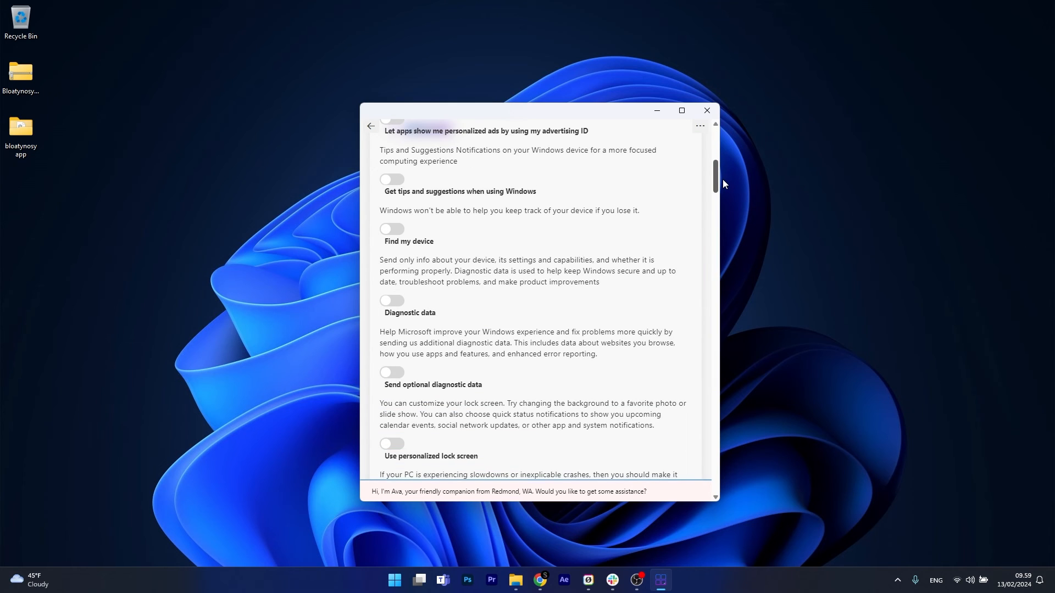
scroll(down, 3)
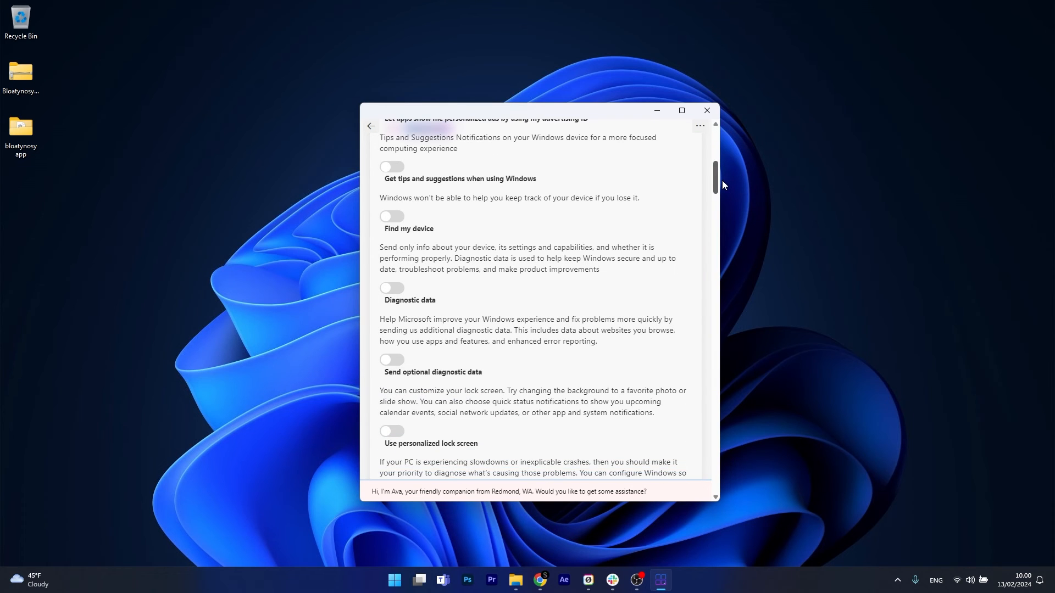
scroll(down, 3)
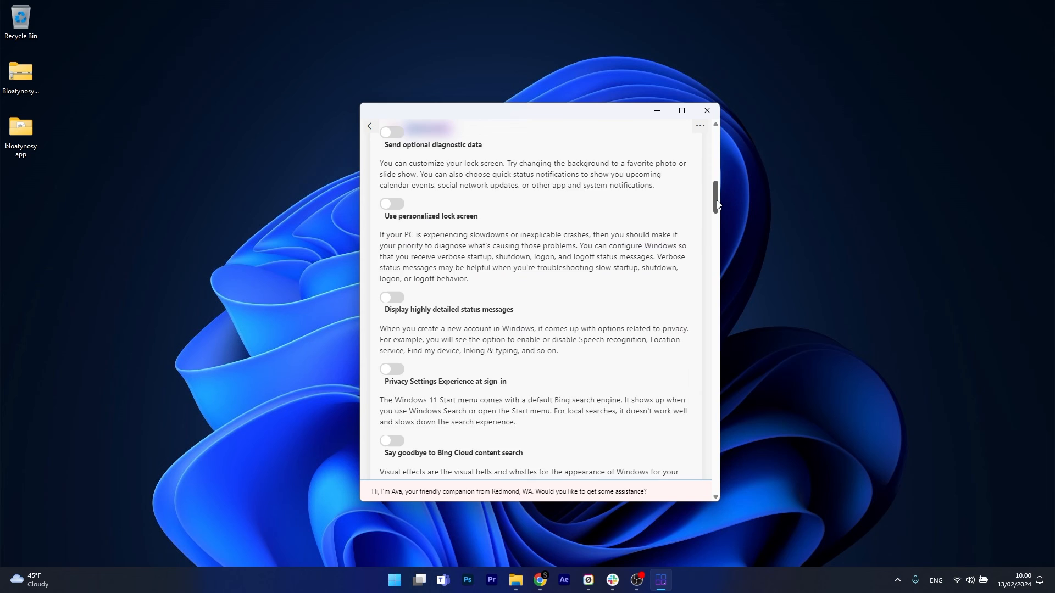
scroll(down, 3)
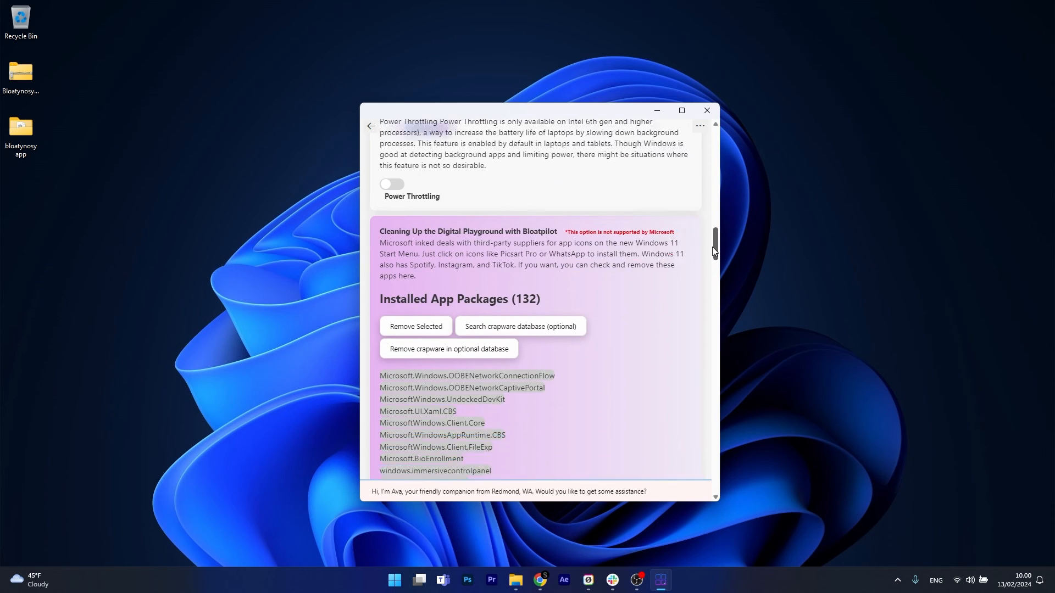
scroll(down, 3)
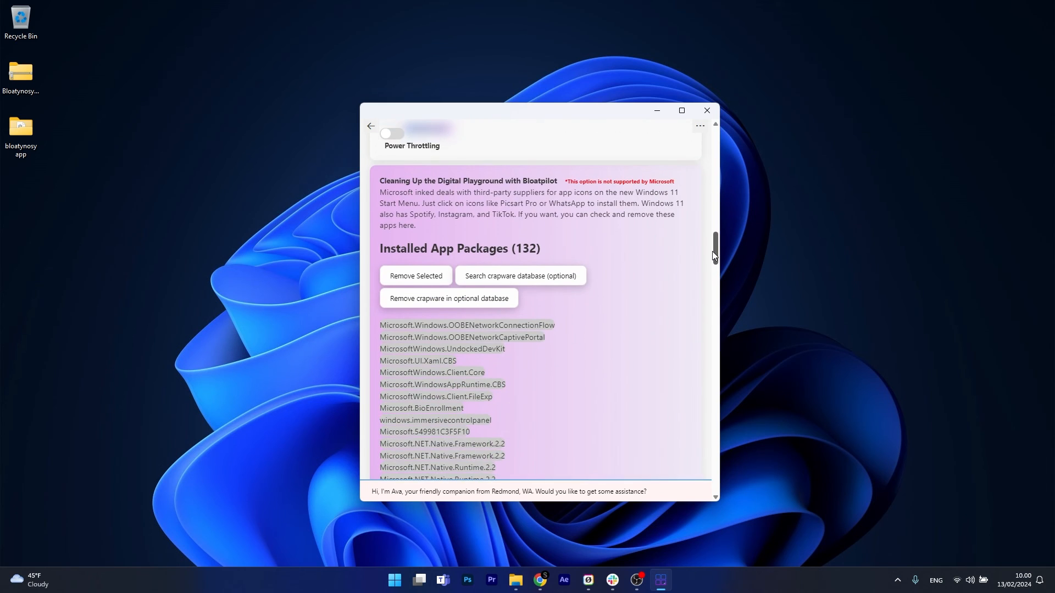
scroll(down, 3)
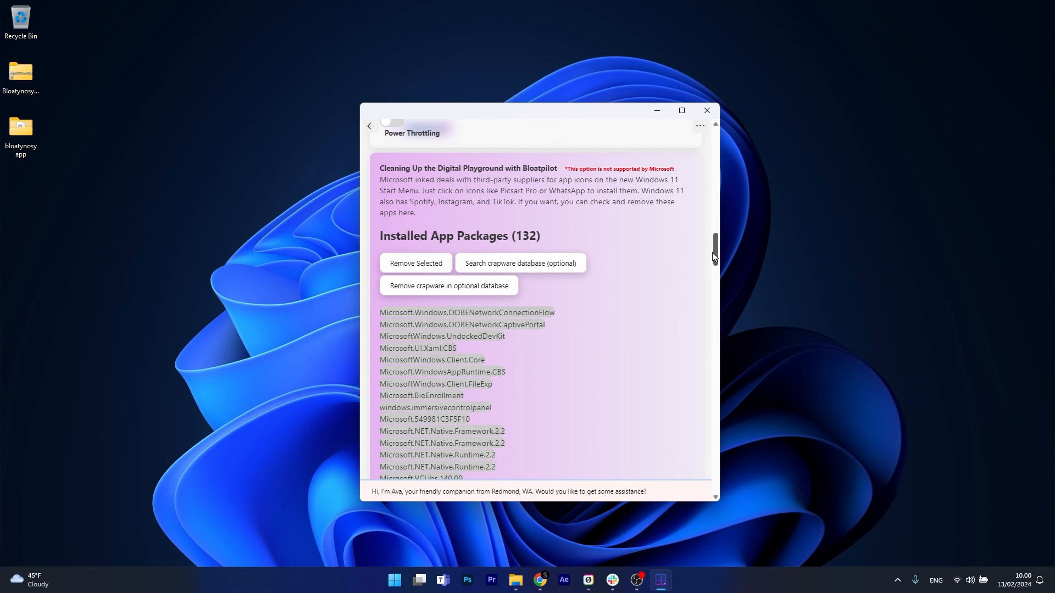
click(705, 110)
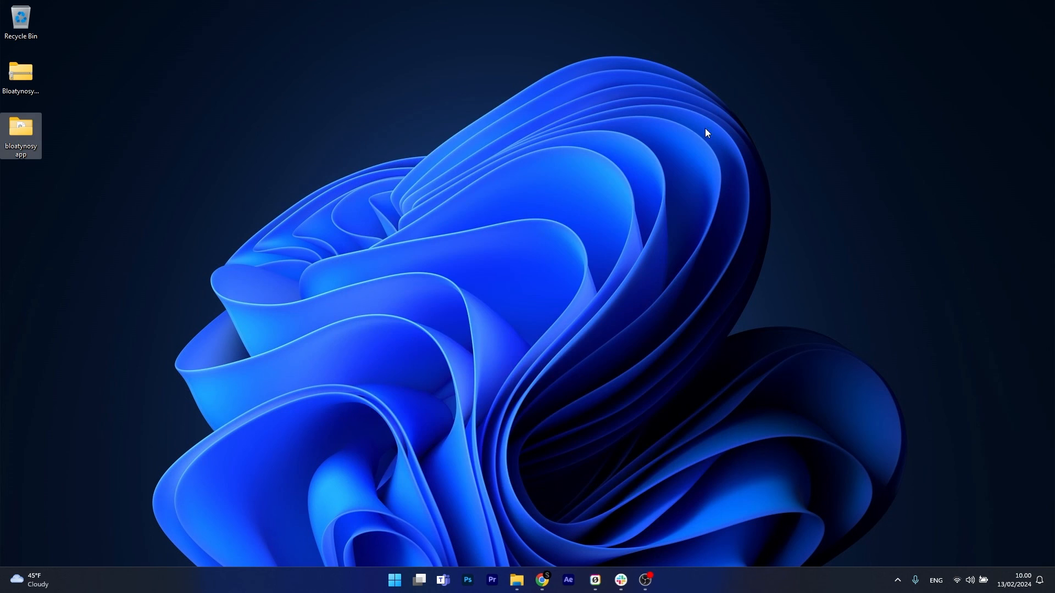